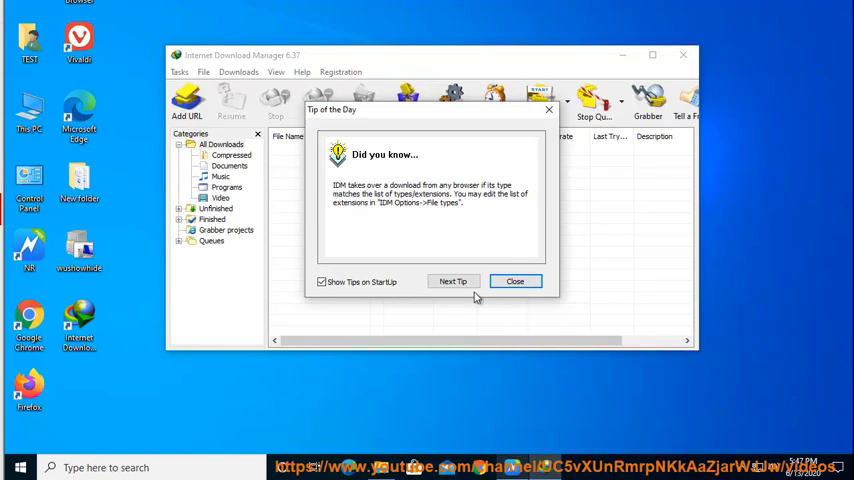
Bring up Internet Download Manager's window from its running process on the desktop.
left_click(454, 280)
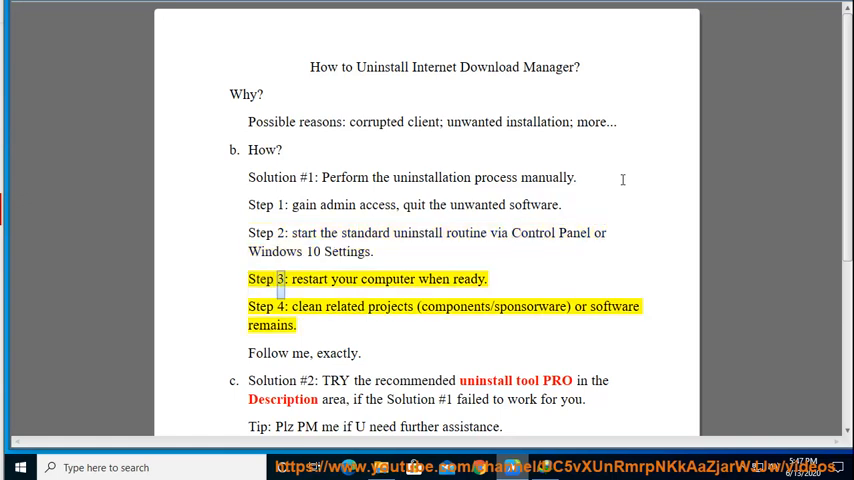
double_click(468, 280)
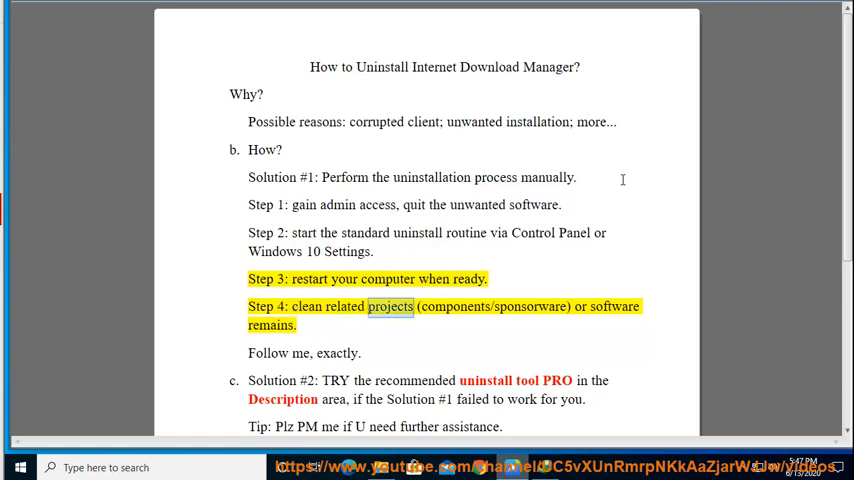
double_click(530, 308)
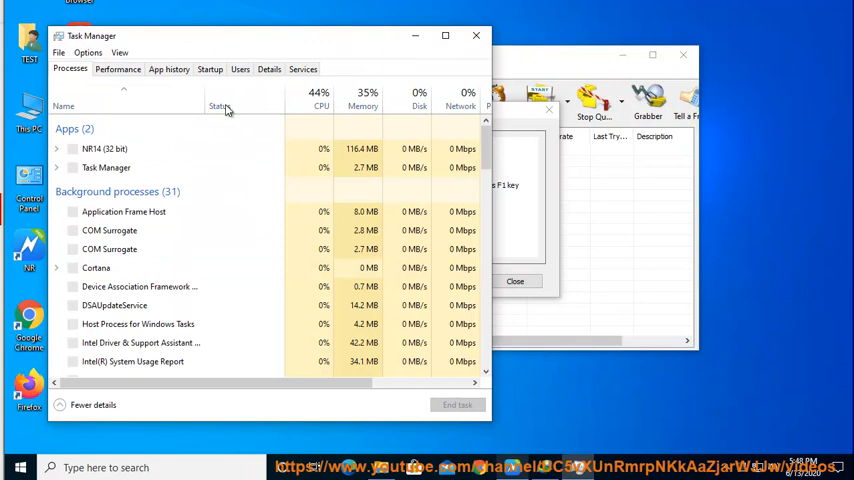
right_click(130, 148)
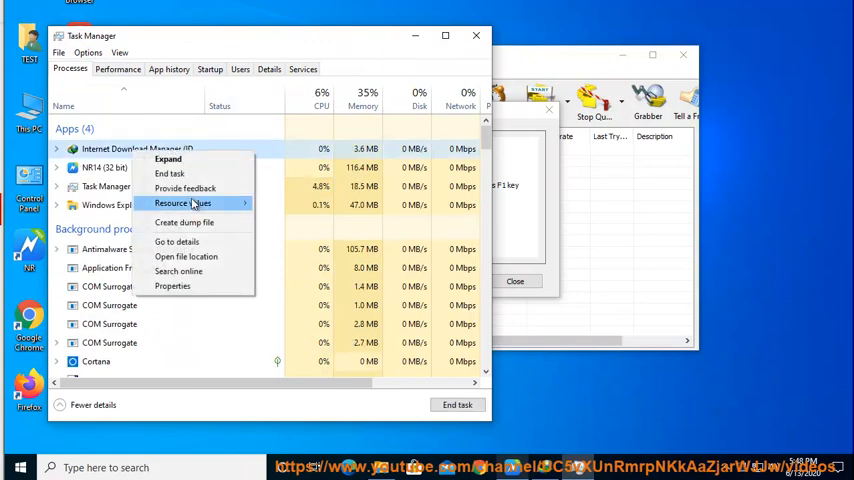
left_click(186, 256)
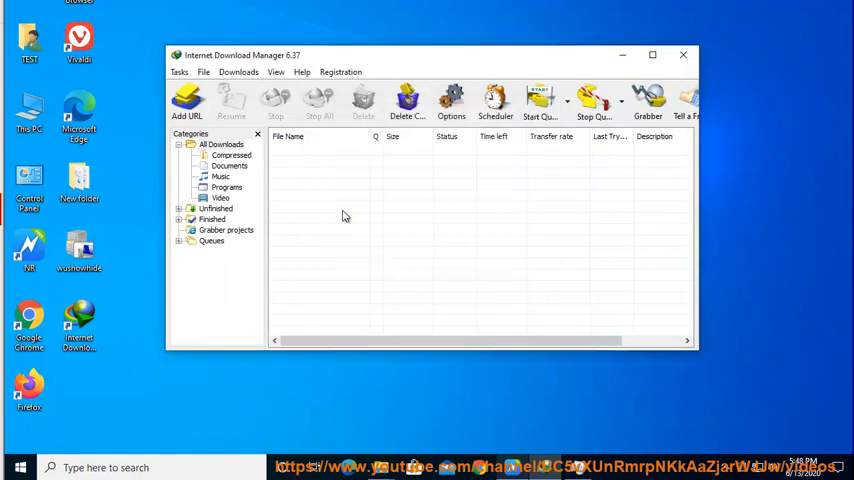
Exit Internet Download Manager via Tasks > Exit, leaving only the desktop.
left_click(180, 72)
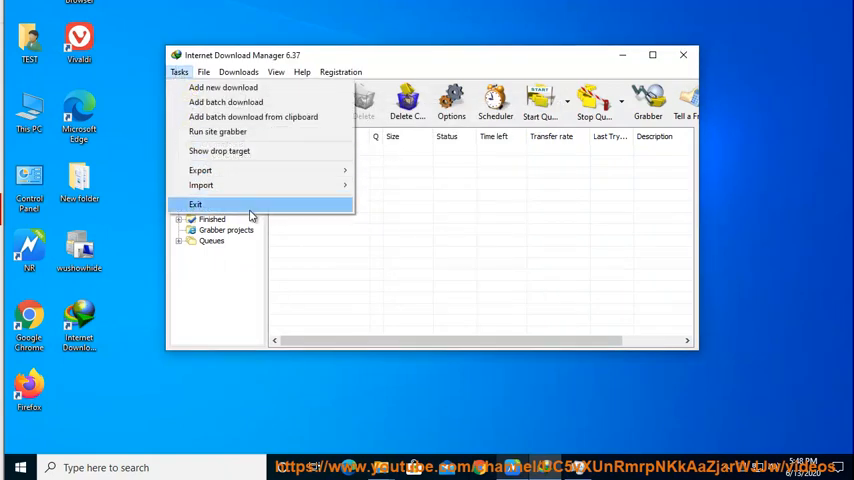
left_click(196, 204)
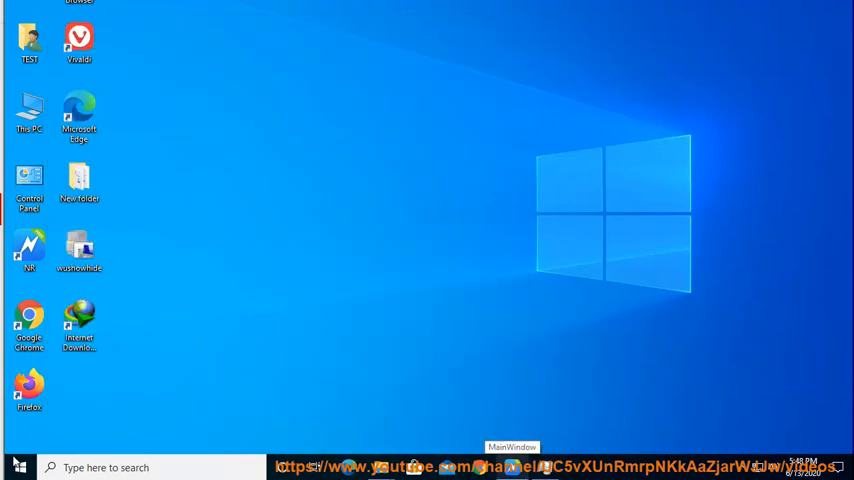
Search Apps & features for 'Internet Download Manager' and start its uninstall.
left_click(18, 468)
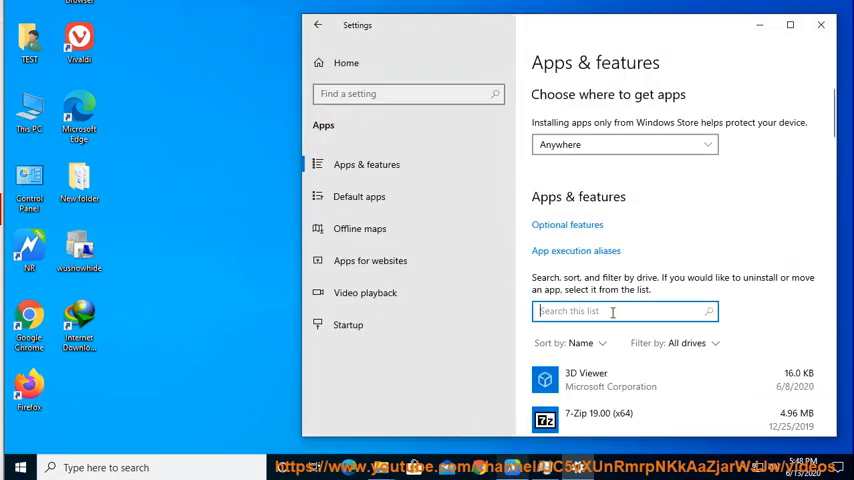
type("Internet Download Manager")
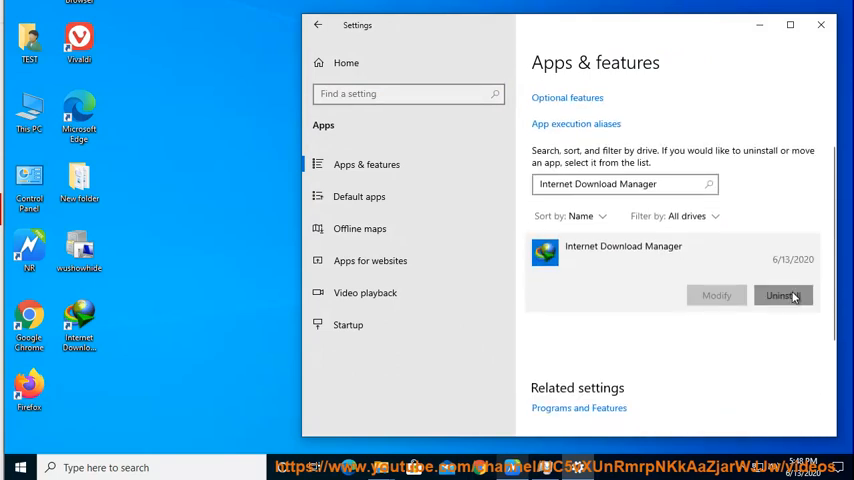
left_click(782, 296)
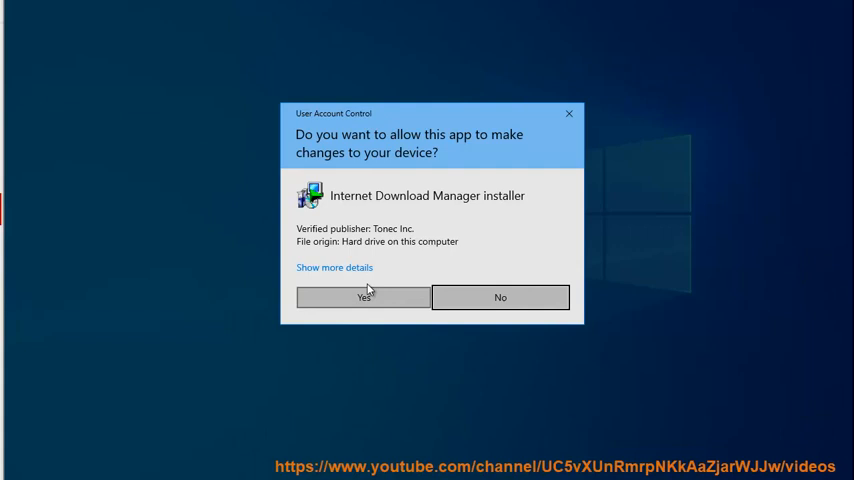
Allow the uninstaller, choose the Full uninstall method and confirm to begin removing files.
left_click(362, 296)
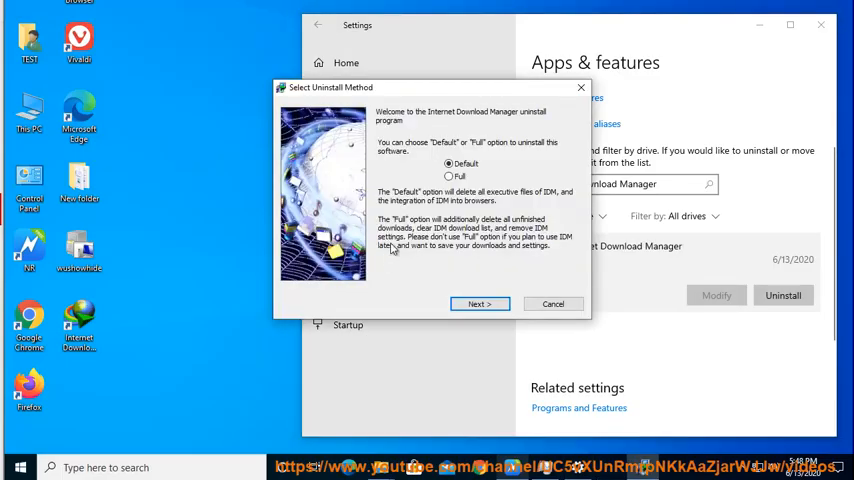
left_click(448, 176)
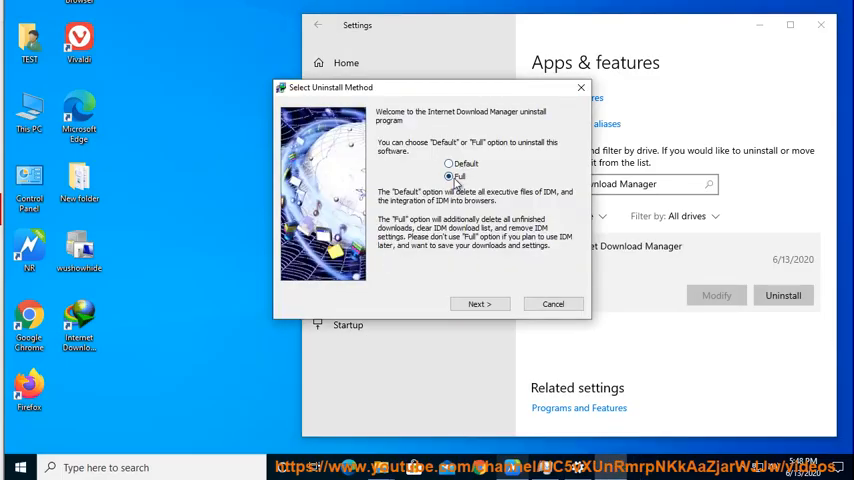
mouse_move(568, 196)
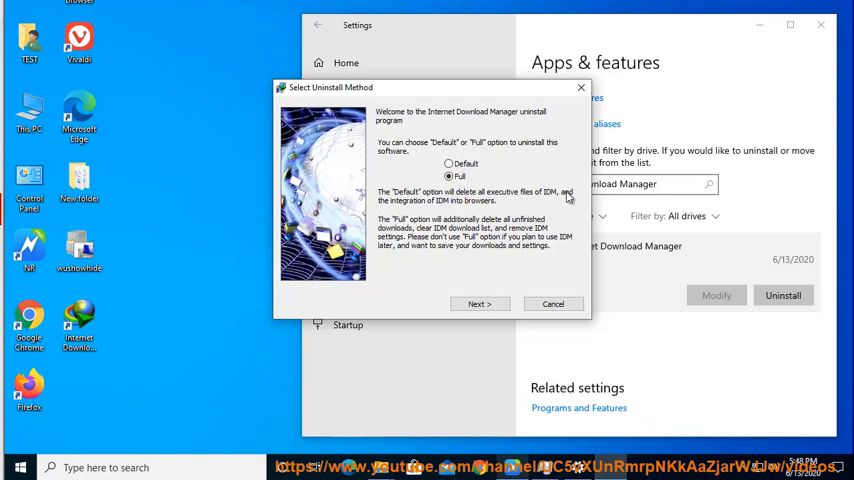
left_click(478, 304)
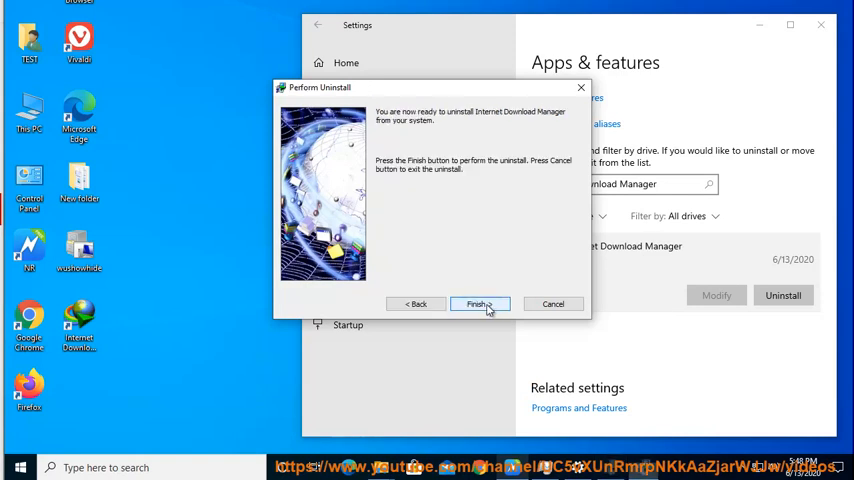
left_click(478, 304)
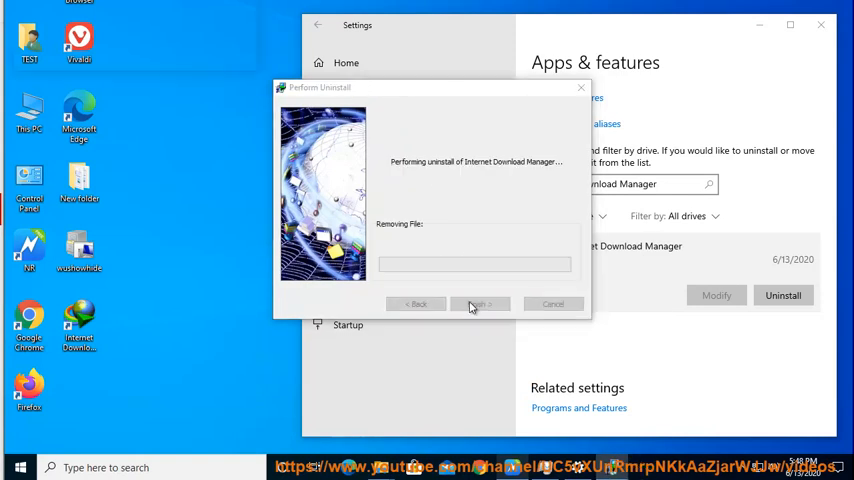